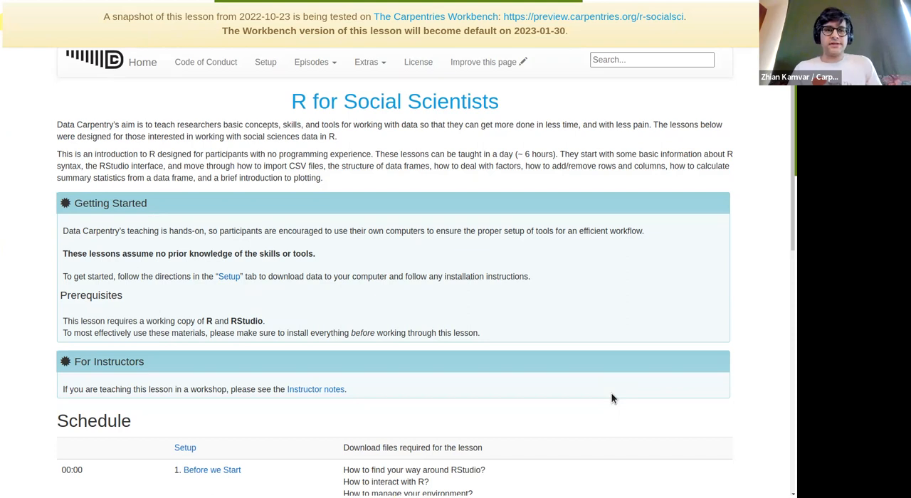
{"action": "mouse_move", "coordinate": [338, 120]}
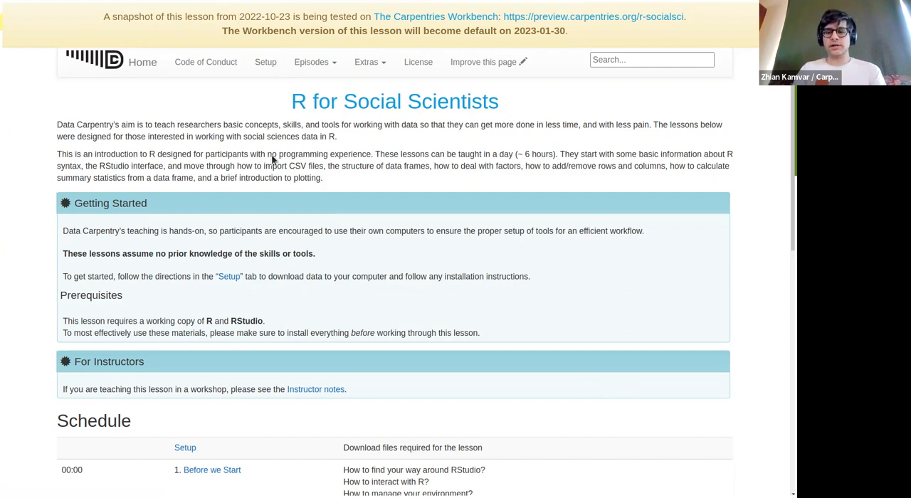
{"action": "mouse_move", "coordinate": [523, 464]}
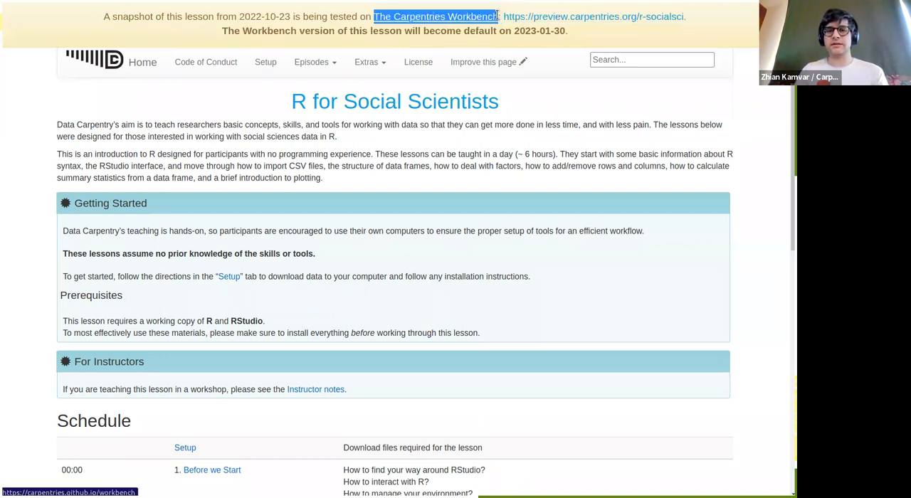
{"action": "mouse_move", "coordinate": [678, 29]}
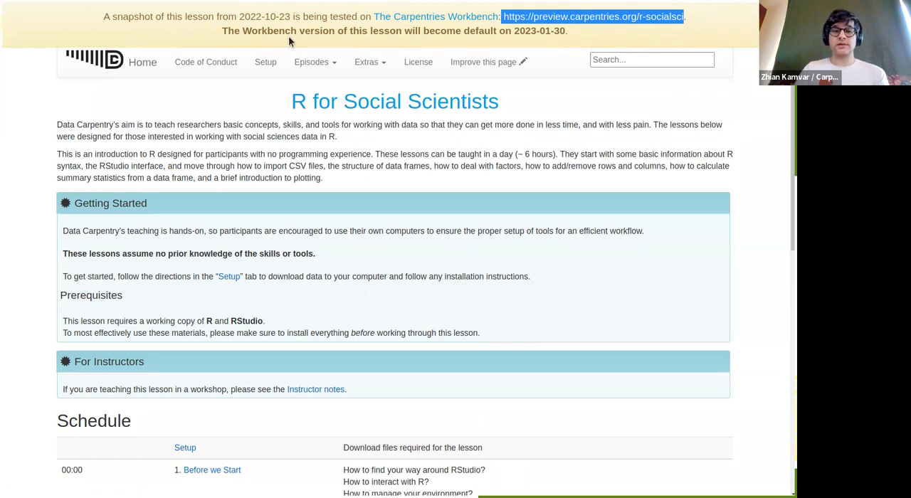
- Highlight the Workbench default-date announcement, clear it, and scroll down the Summary and Schedule page
{"action": "left_click_drag", "start_coordinate": [290, 32], "coordinate": [566, 32]}
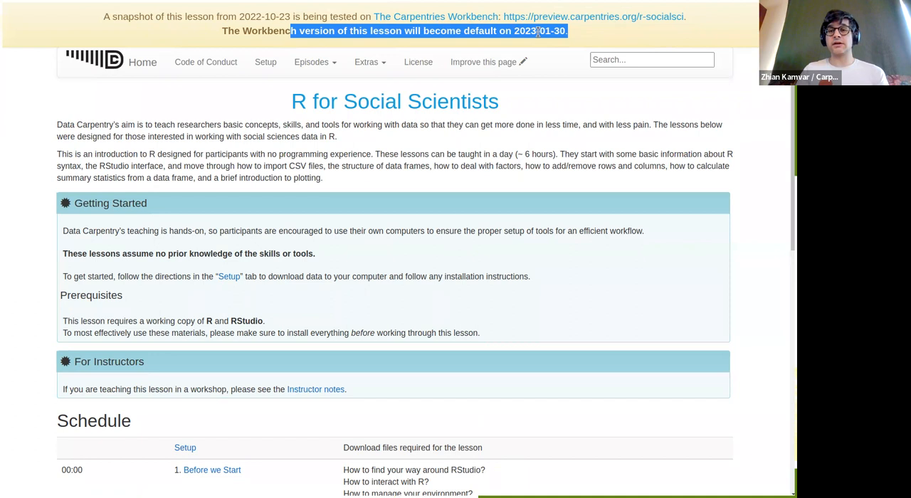
{"action": "left_click", "coordinate": [578, 38]}
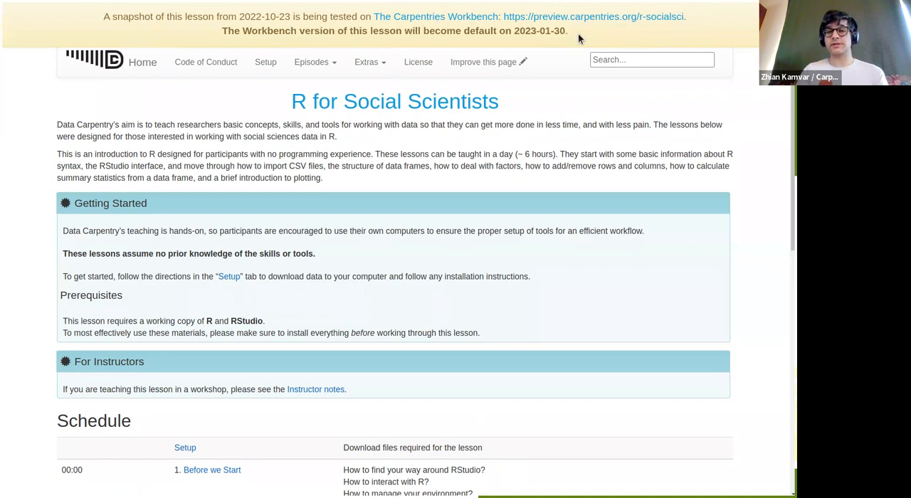
{"action": "mouse_move", "coordinate": [586, 30]}
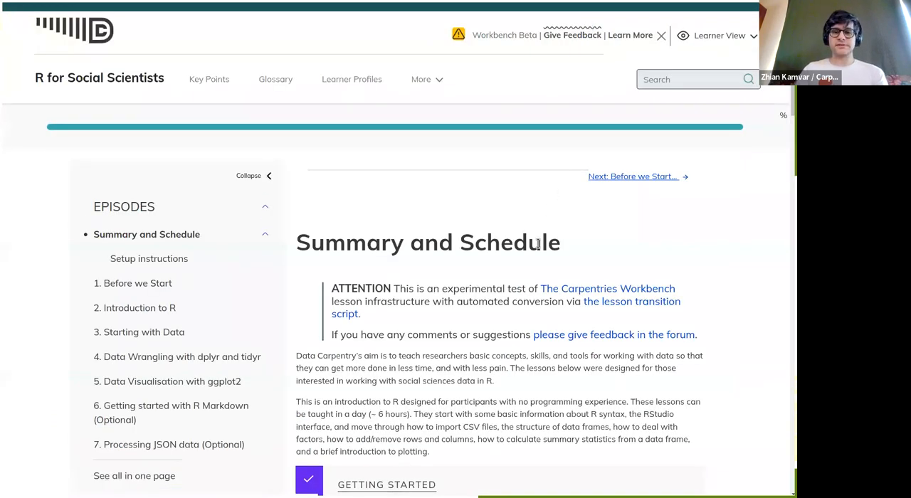
{"action": "scroll", "scroll_direction": "down", "scroll_amount": 3}
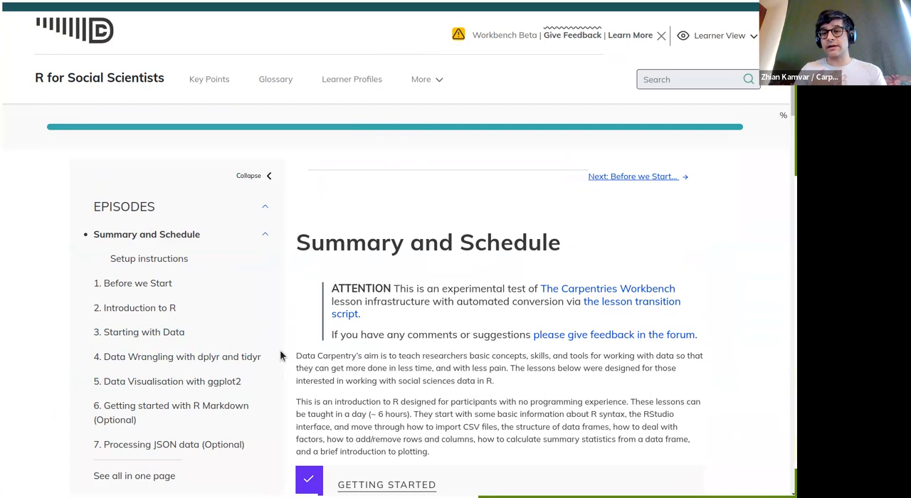
{"action": "mouse_move", "coordinate": [429, 262]}
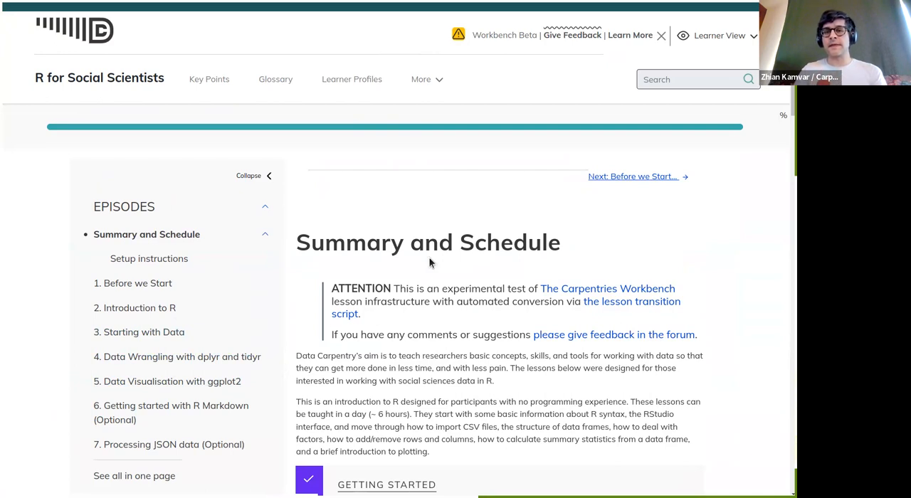
{"action": "mouse_move", "coordinate": [430, 62]}
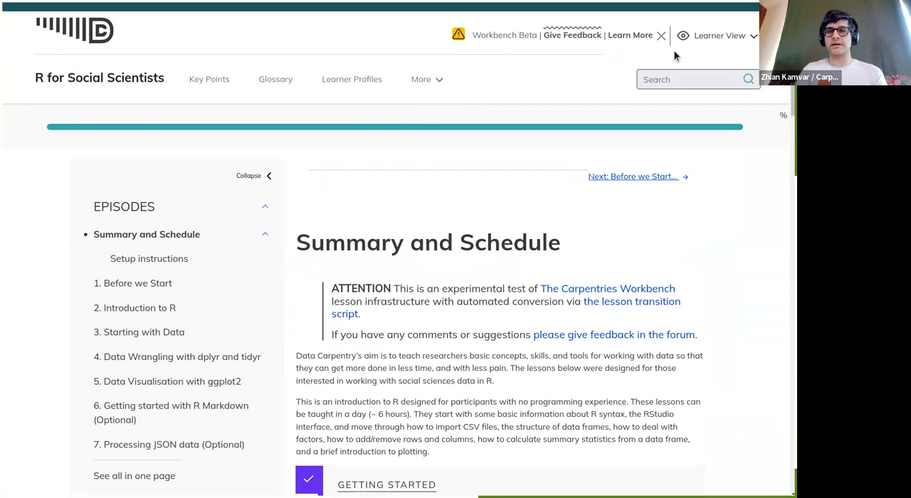
{"action": "mouse_move", "coordinate": [495, 27]}
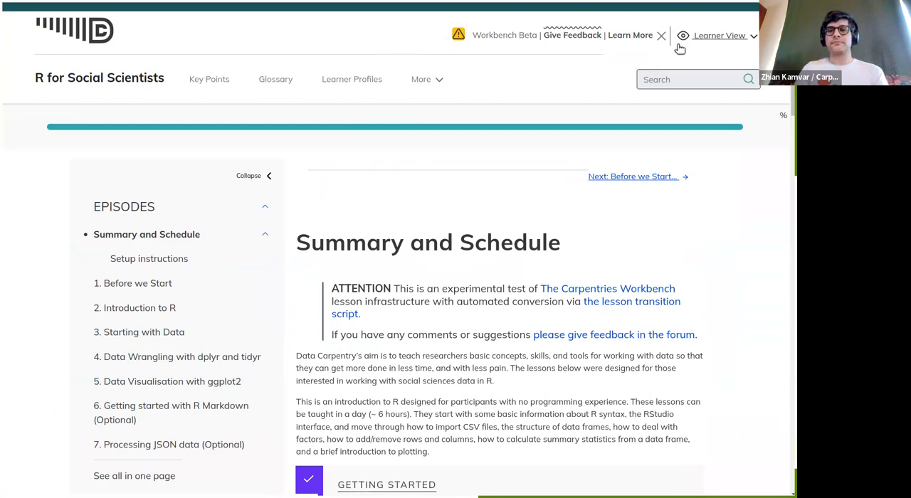
{"action": "mouse_move", "coordinate": [458, 35]}
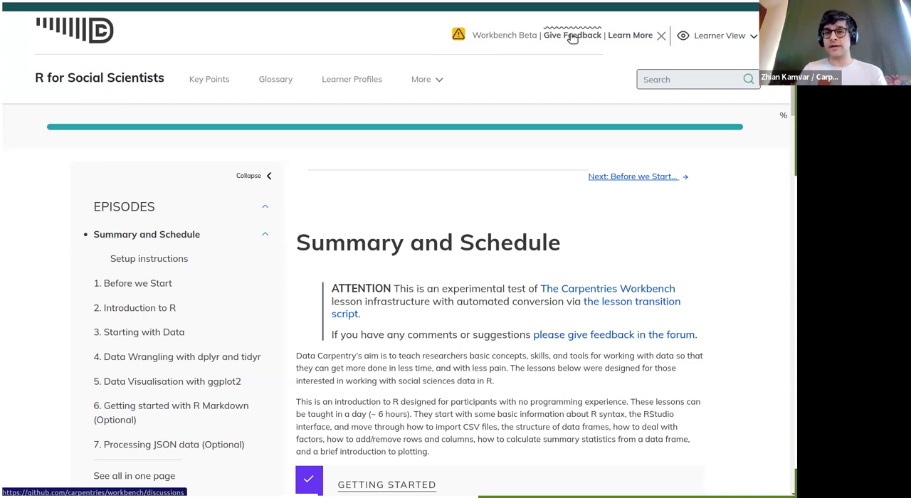
{"action": "mouse_move", "coordinate": [628, 36]}
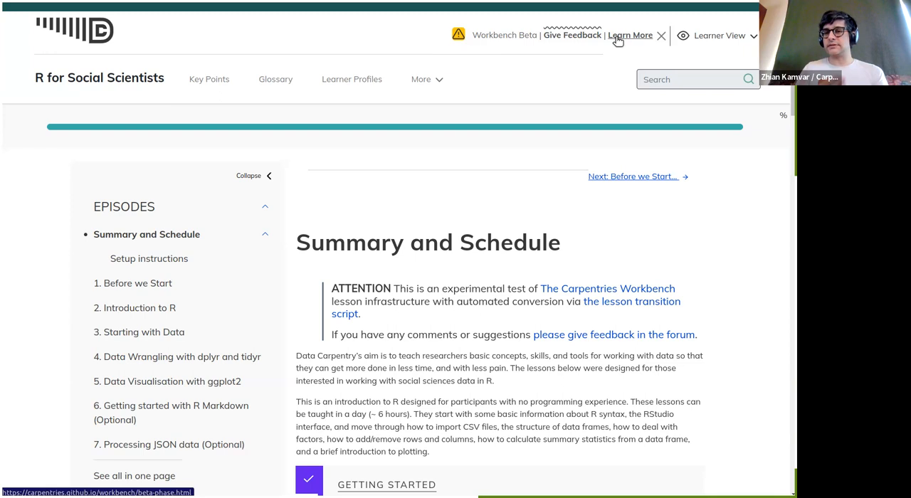
{"action": "mouse_move", "coordinate": [616, 43]}
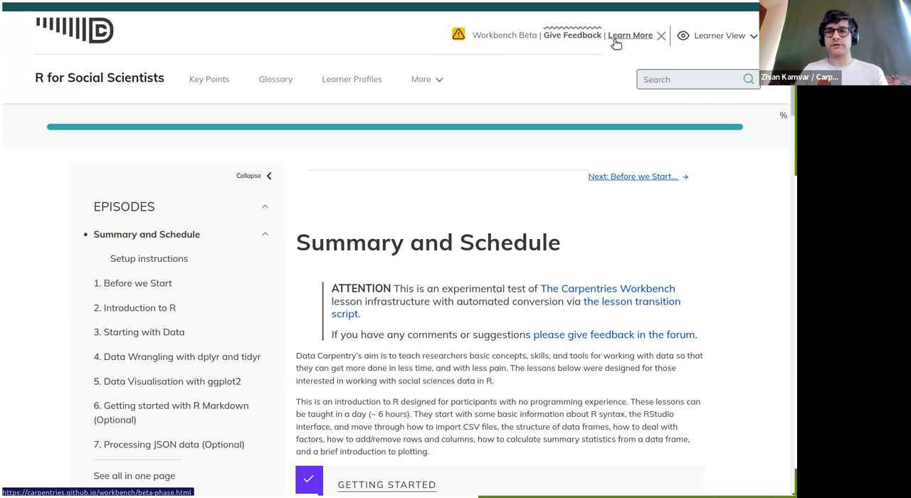
{"action": "mouse_move", "coordinate": [443, 145]}
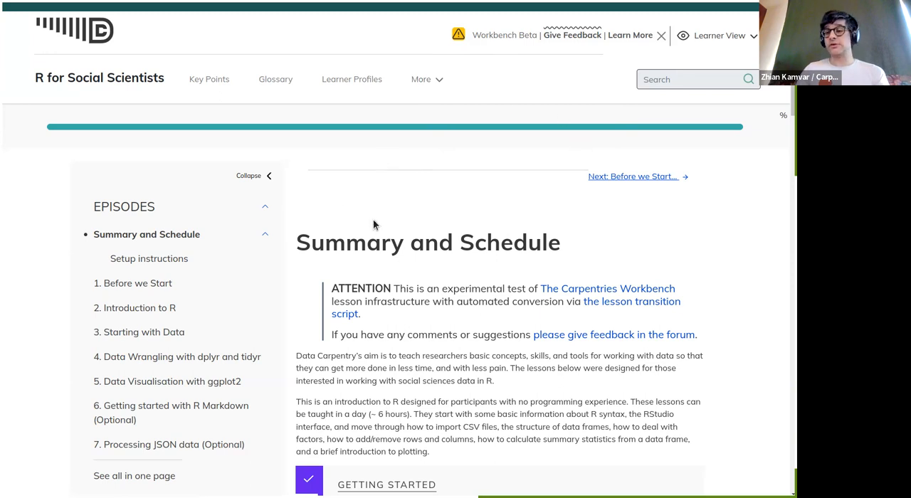
{"action": "mouse_move", "coordinate": [462, 101]}
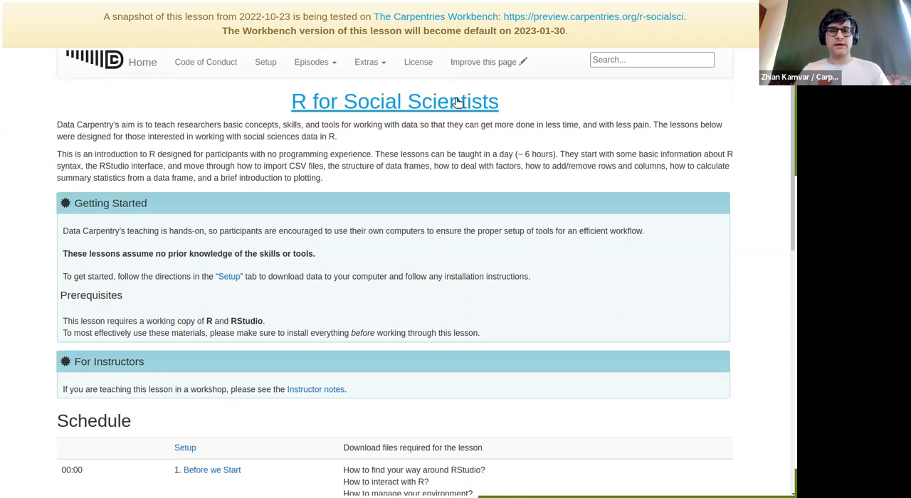
{"action": "mouse_move", "coordinate": [529, 82]}
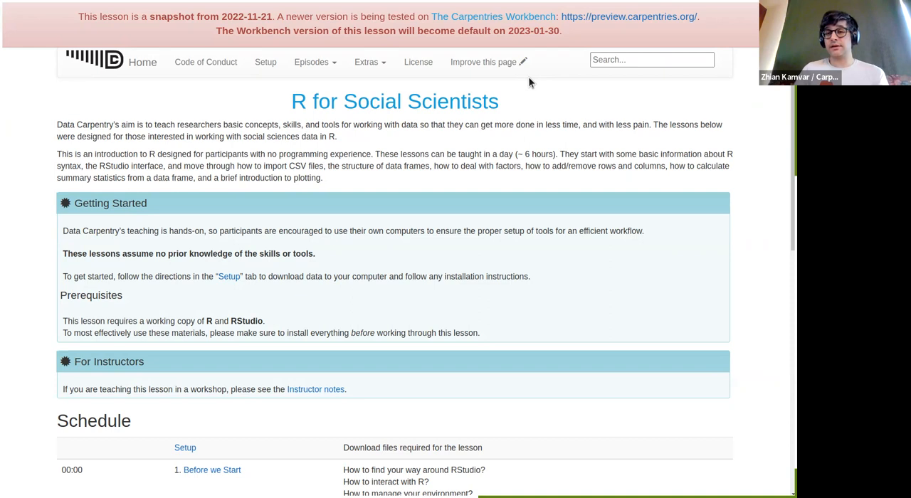
{"action": "mouse_move", "coordinate": [249, 247]}
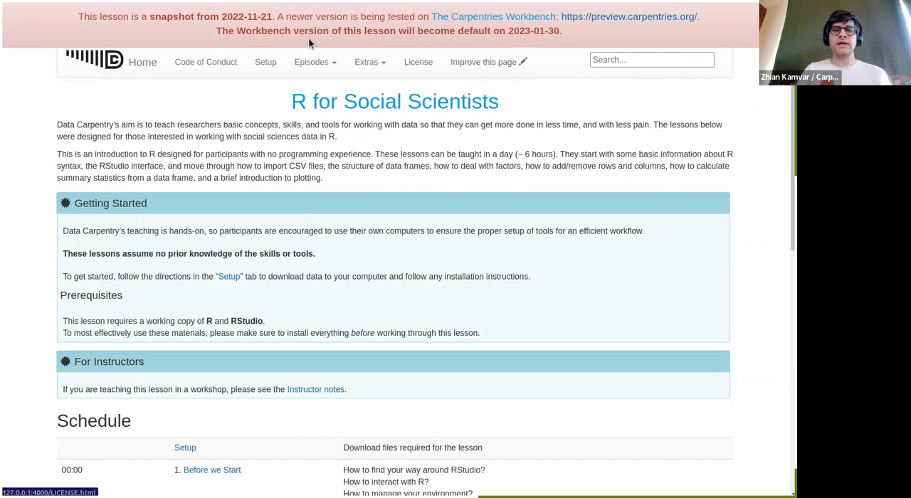
- Highlight the red banner text reading 2022-11-21 snapshot with a newer Workbench version
{"action": "left_click_drag", "start_coordinate": [221, 32], "coordinate": [560, 31]}
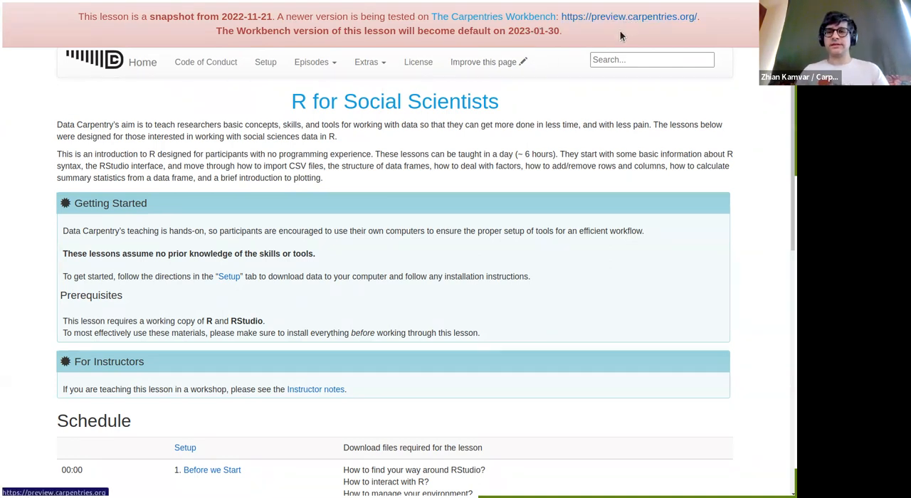
{"action": "mouse_move", "coordinate": [555, 114]}
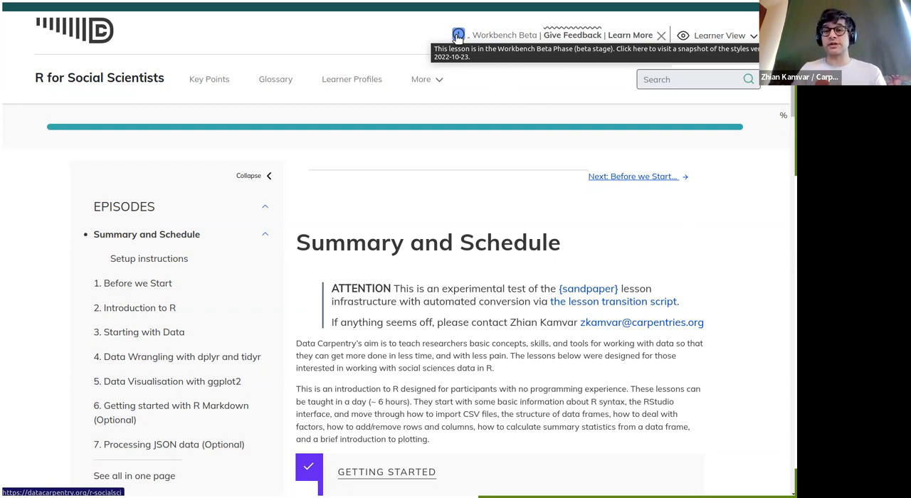
{"action": "mouse_move", "coordinate": [368, 256]}
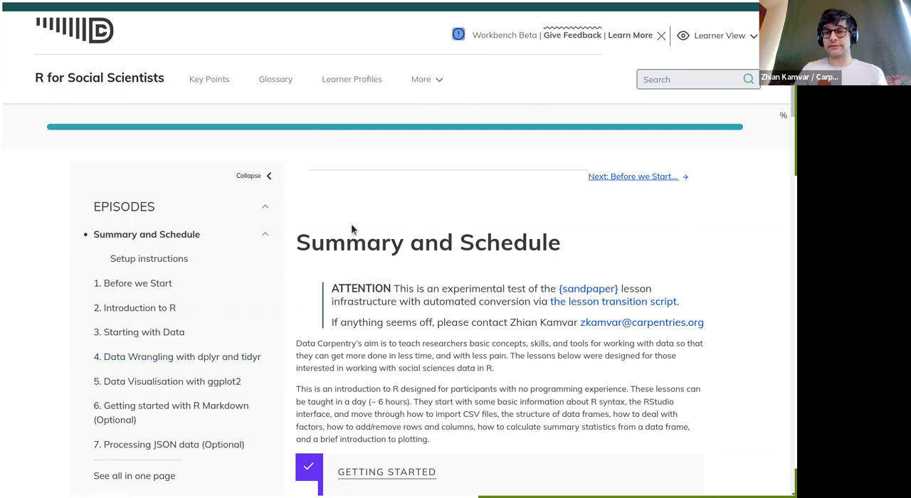
{"action": "mouse_move", "coordinate": [618, 287]}
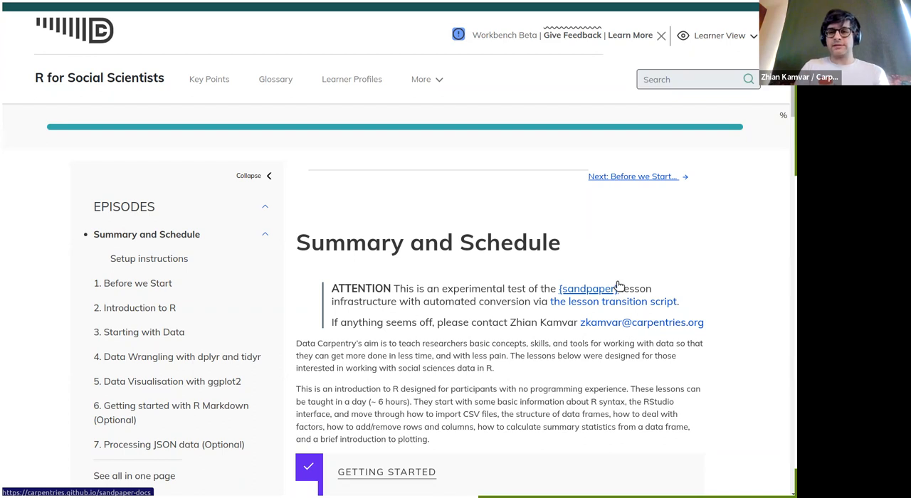
{"action": "mouse_move", "coordinate": [618, 287]}
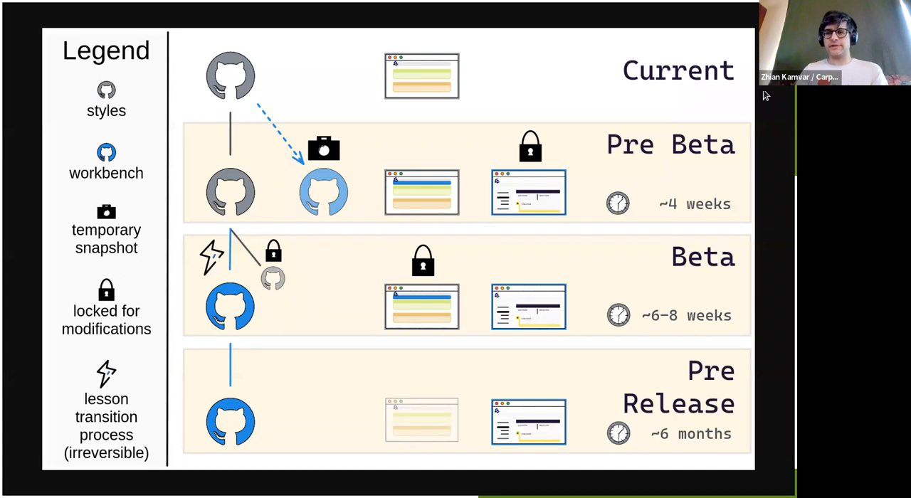
{"action": "mouse_move", "coordinate": [569, 56]}
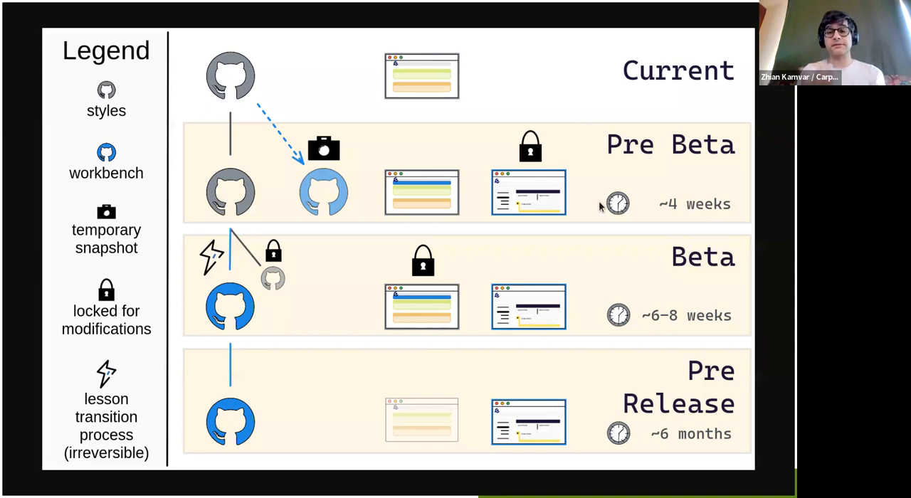
{"action": "mouse_move", "coordinate": [638, 285]}
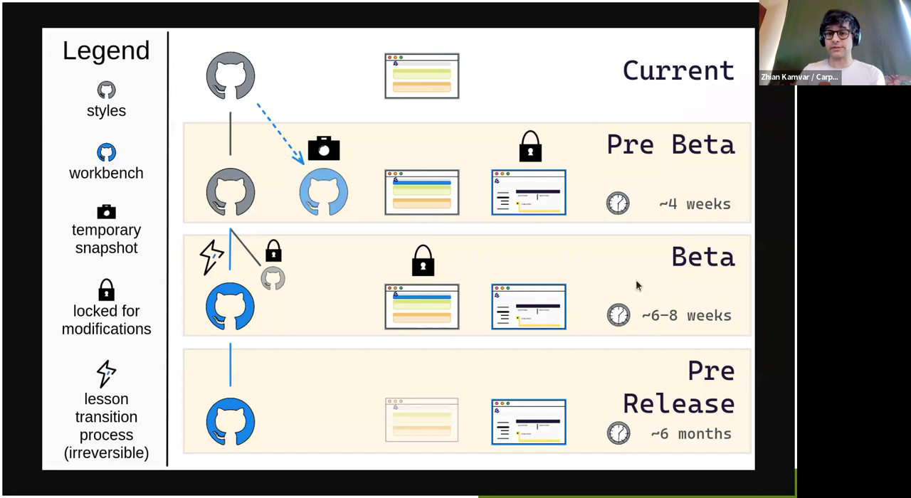